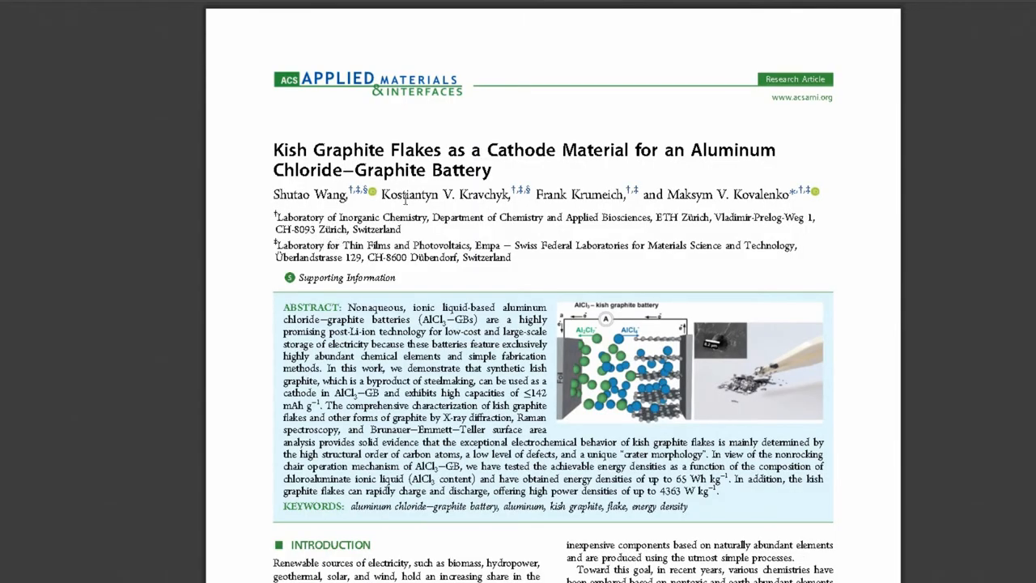
{"action": "scroll", "scroll_direction": "down", "scroll_amount": 3}
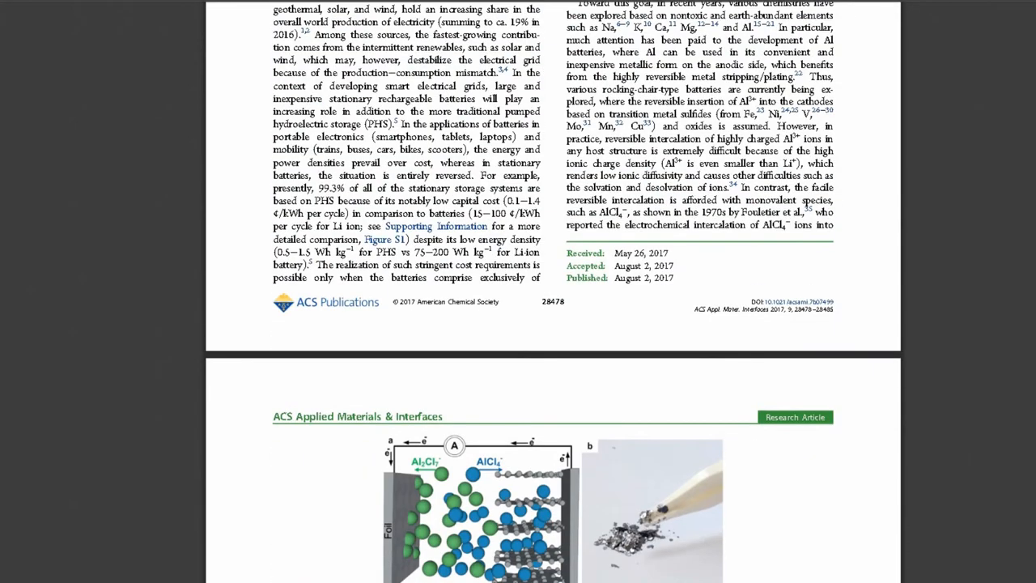
{"action": "scroll", "scroll_direction": "down", "scroll_amount": 3}
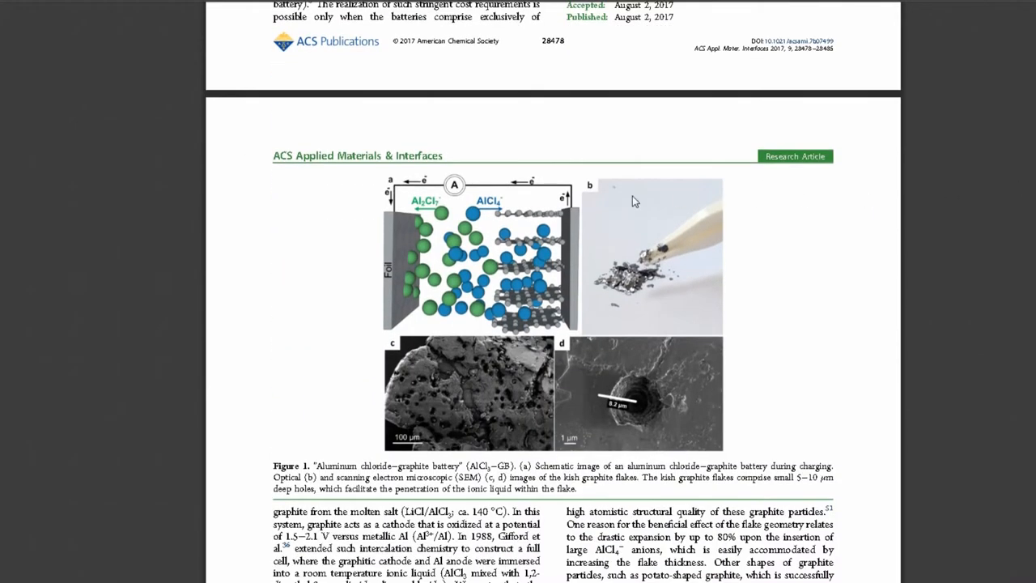
{"action": "mouse_move", "coordinate": [460, 282]}
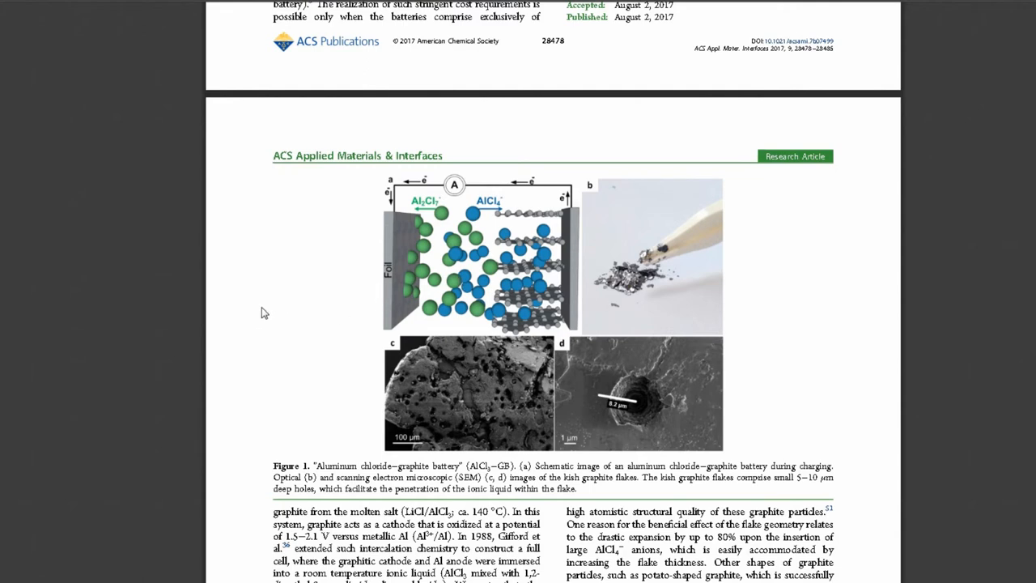
{"action": "mouse_move", "coordinate": [468, 228]}
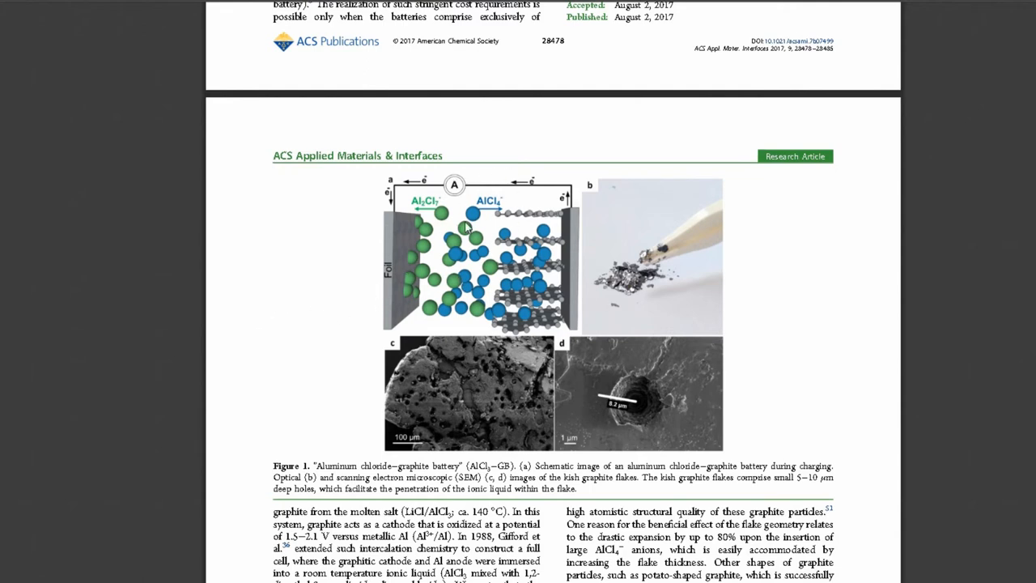
{"action": "mouse_move", "coordinate": [510, 323]}
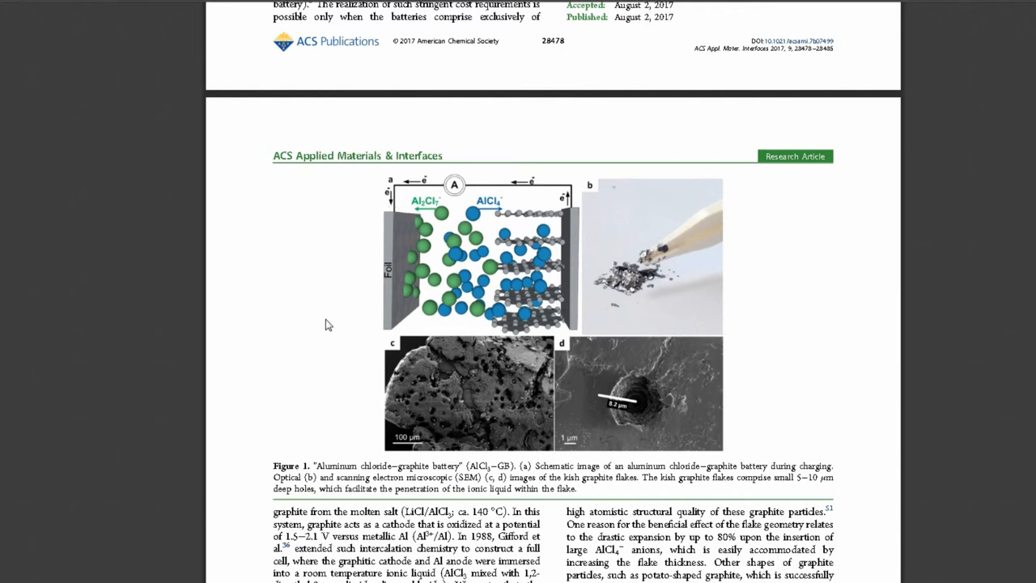
{"action": "mouse_move", "coordinate": [188, 324]}
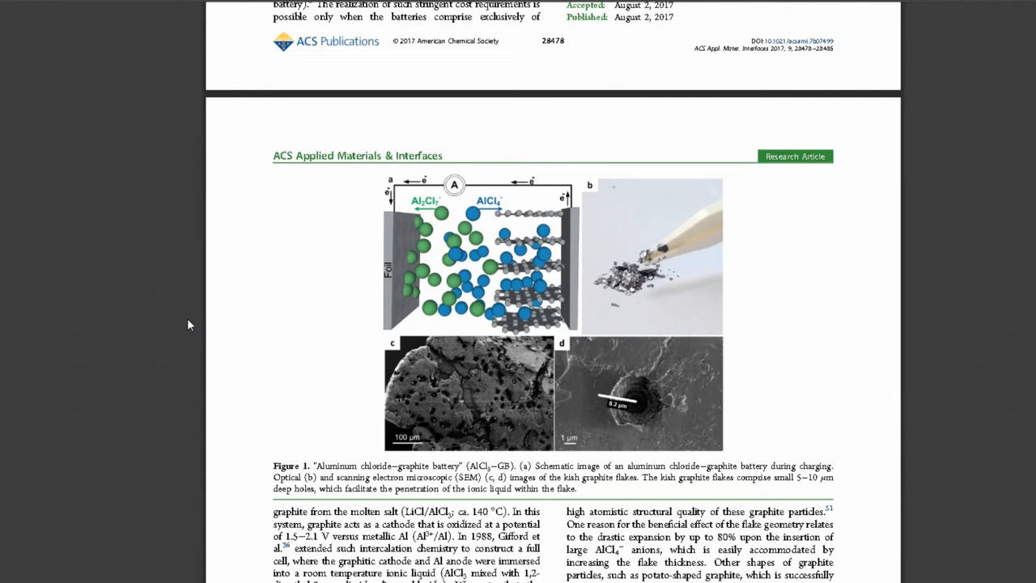
{"action": "mouse_move", "coordinate": [239, 370]}
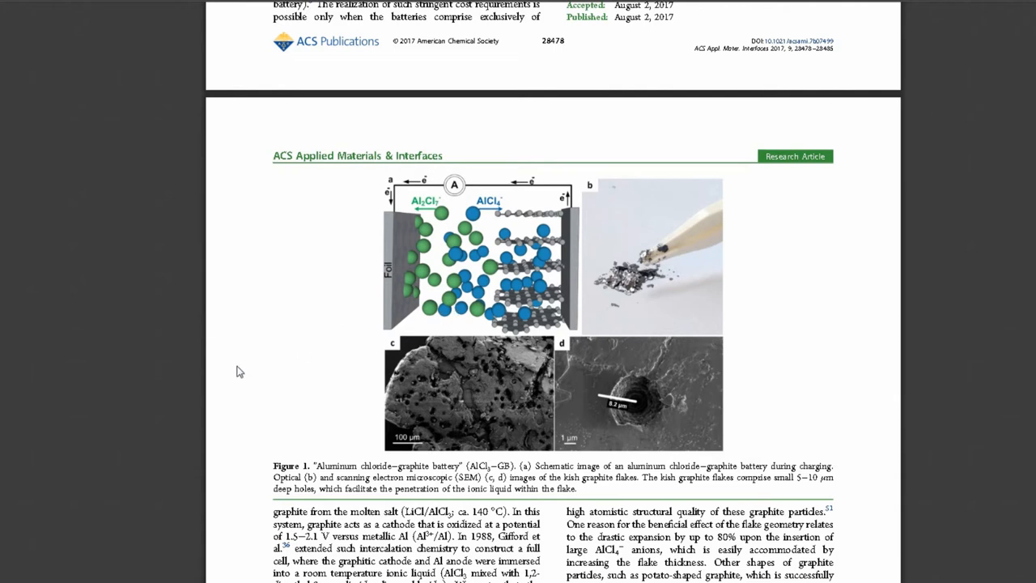